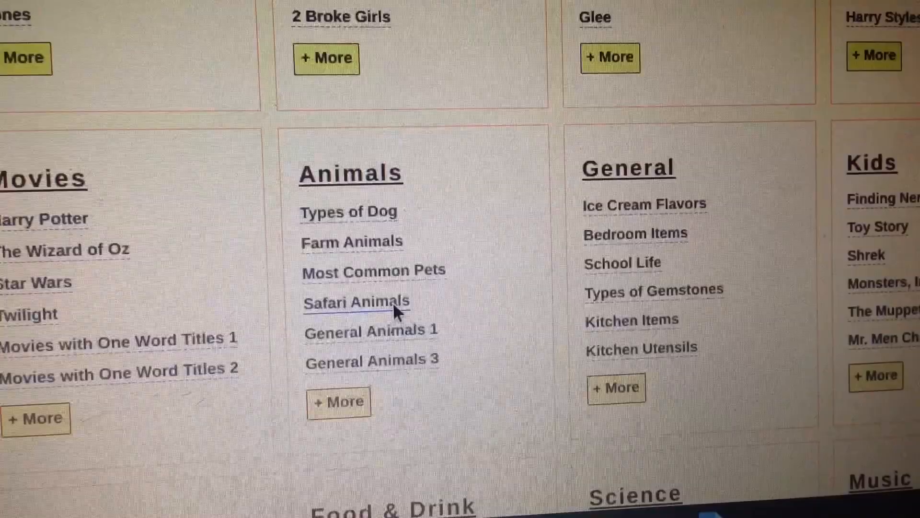
# Open the Safari Animals puzzle from the Animals category
pyautogui.click(355, 302)
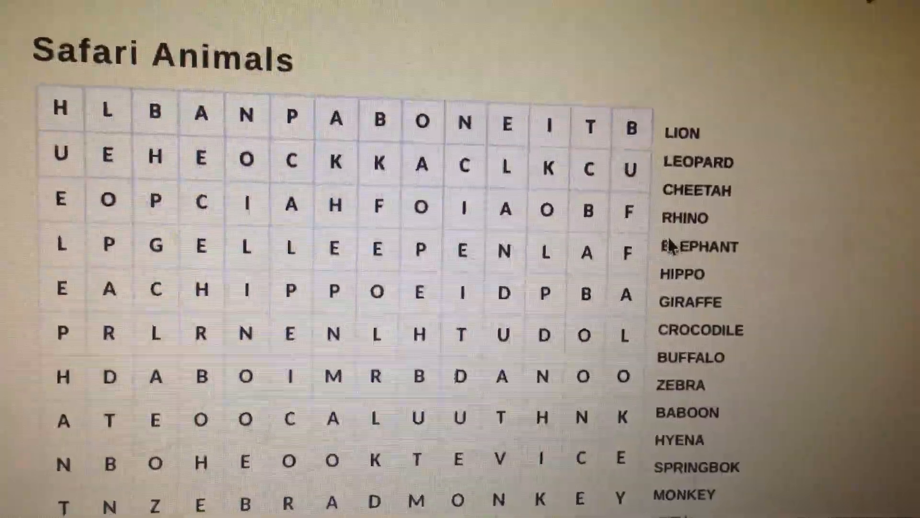
# Scroll down to the grid and mark ELEPHANT (vertical) and CROCODILE (diagonal) as found
pyautogui.scroll(-3)
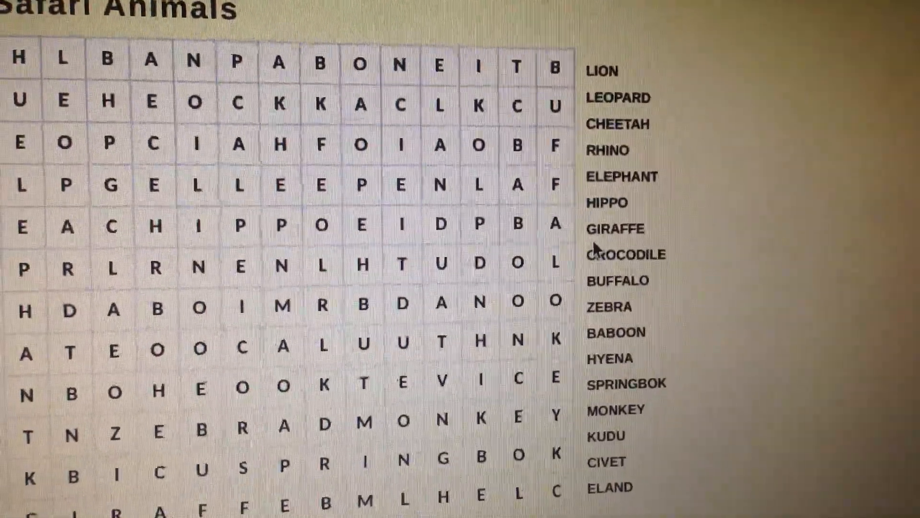
pyautogui.scroll(-3)
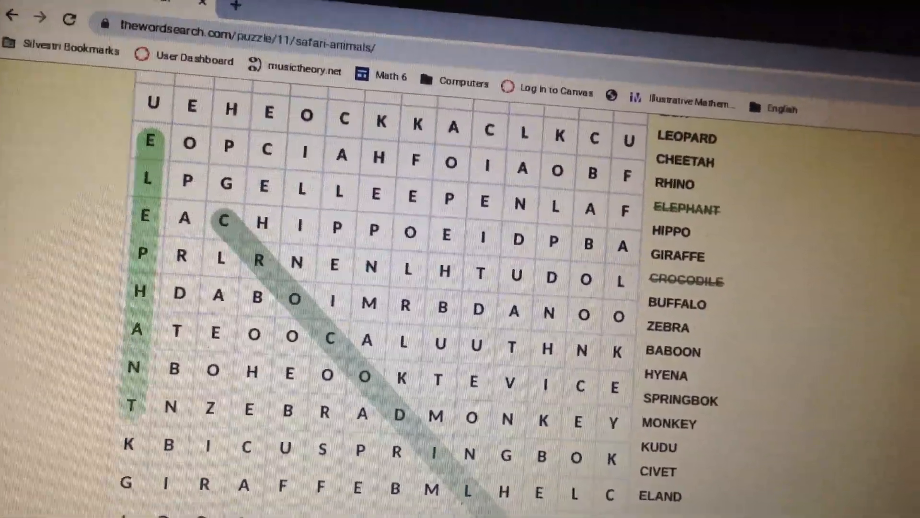
pyautogui.scroll(-3)
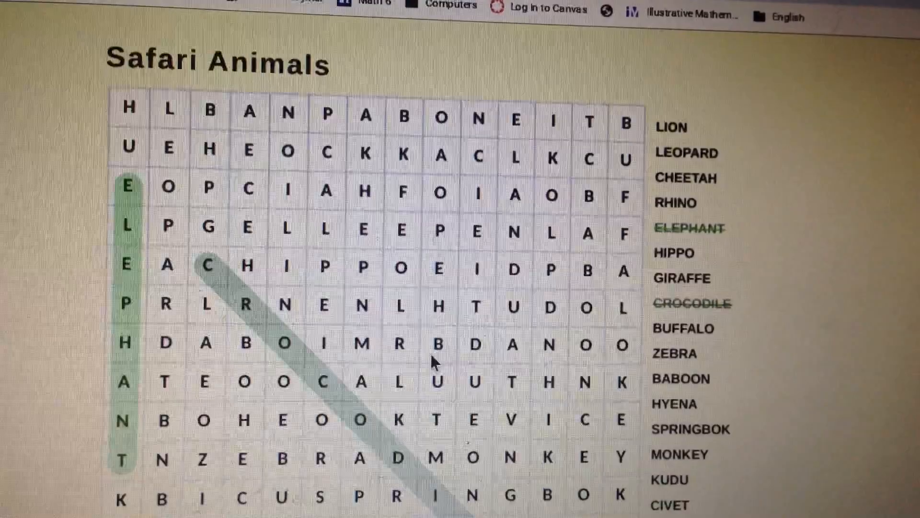
pyautogui.scroll(-3)
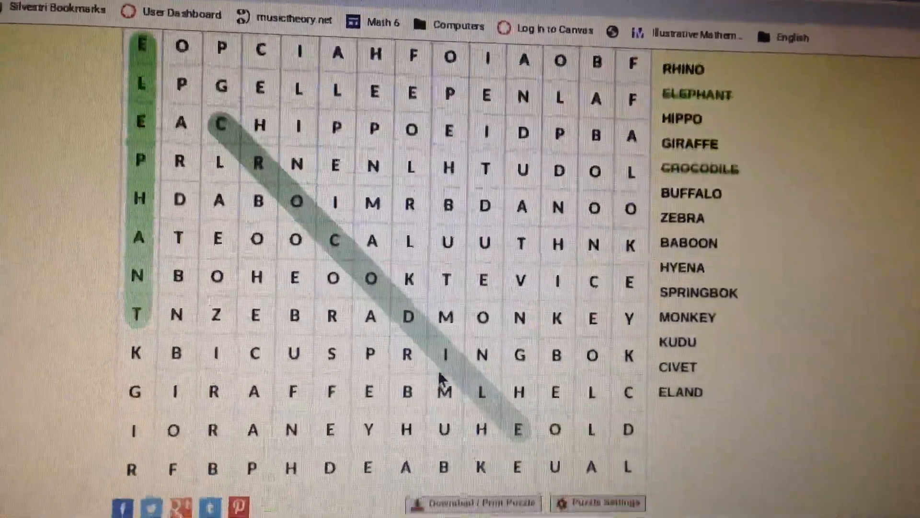
pyautogui.scroll(-3)
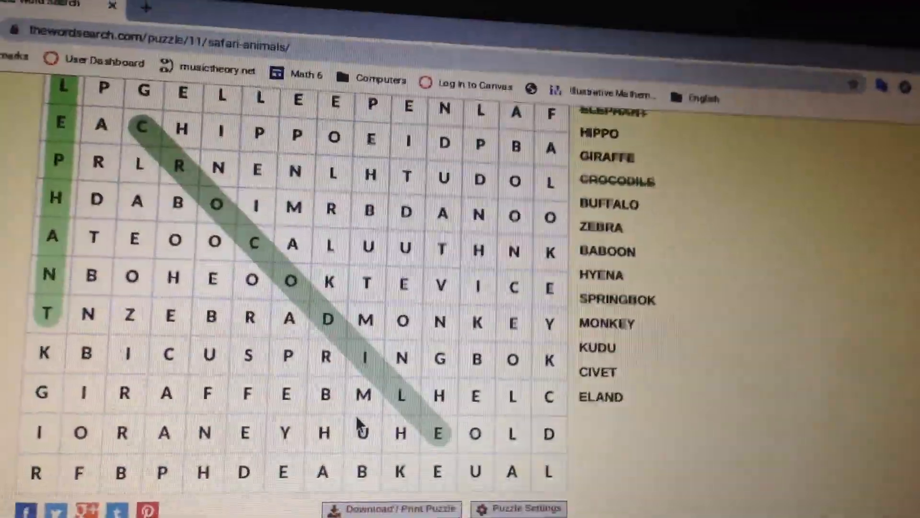
pyautogui.scroll(-3)
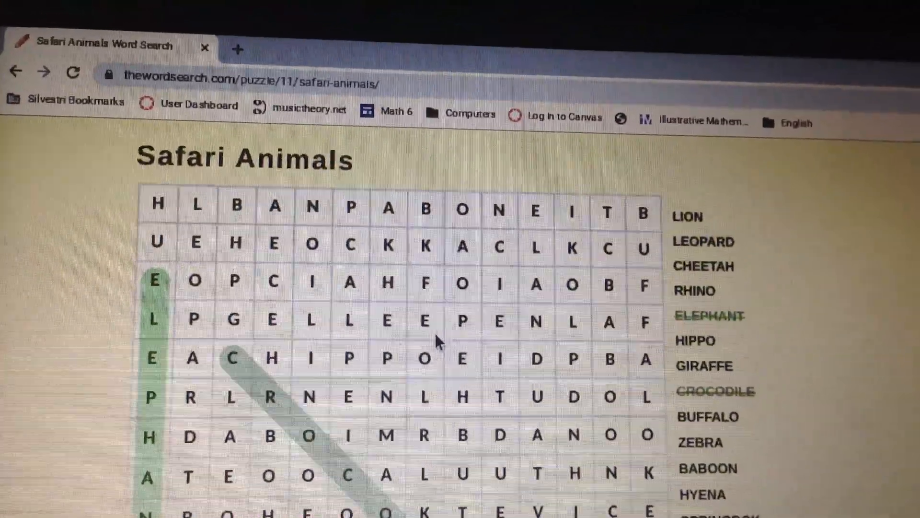
pyautogui.scroll(-3)
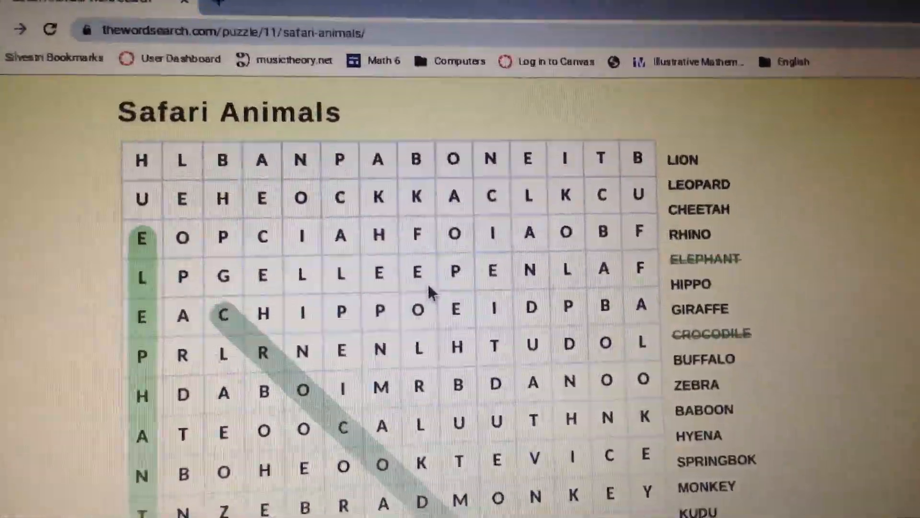
pyautogui.scroll(-3)
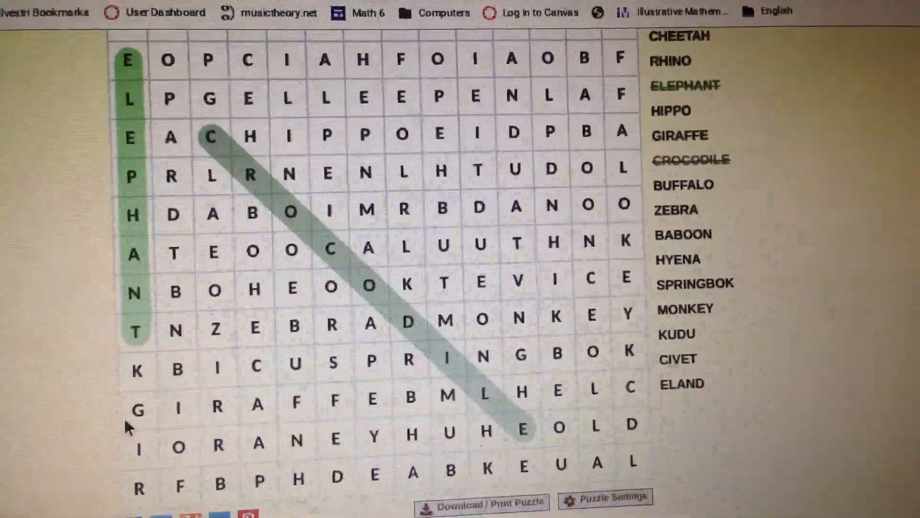
# Highlight GIRAFFE, ZEBRA, MONKEY and HIPPO in the grid so each is crossed off
pyautogui.moveTo(140, 393); pyautogui.dragTo(383, 393)
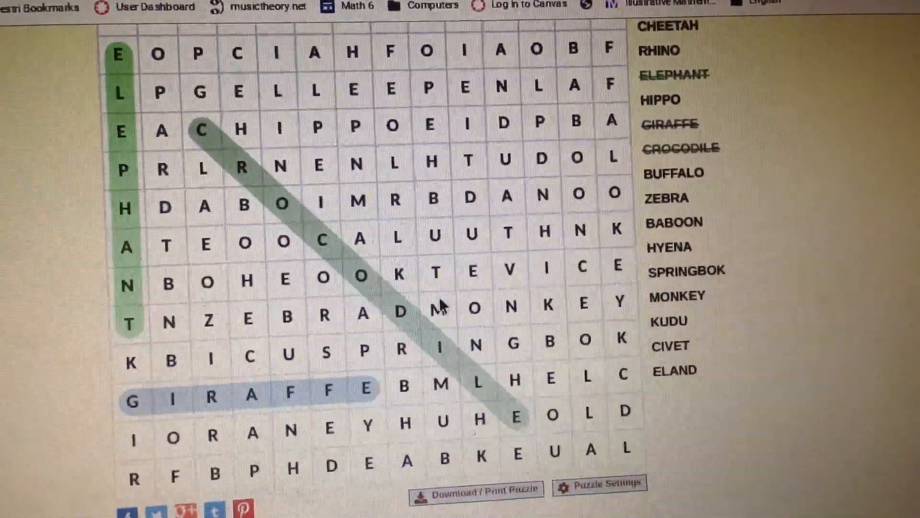
pyautogui.moveTo(408, 303); pyautogui.dragTo(617, 304)
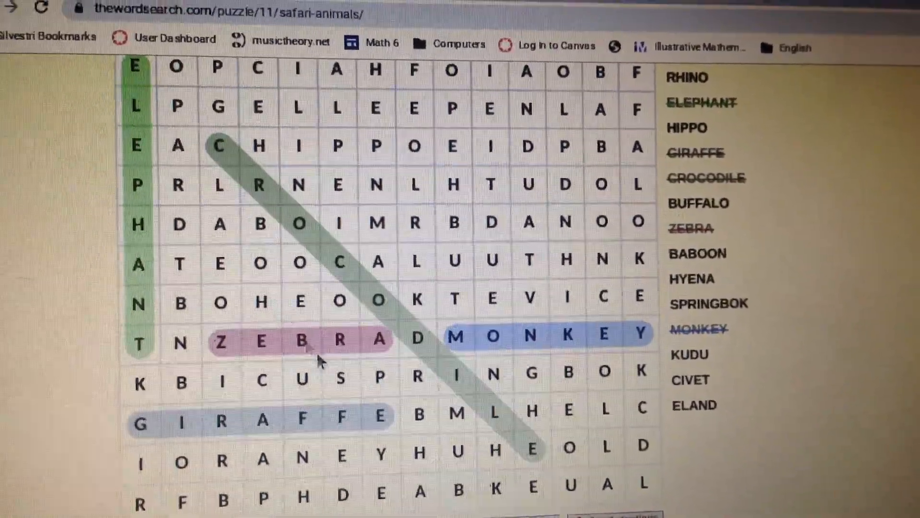
pyautogui.moveTo(279, 137); pyautogui.dragTo(402, 137)
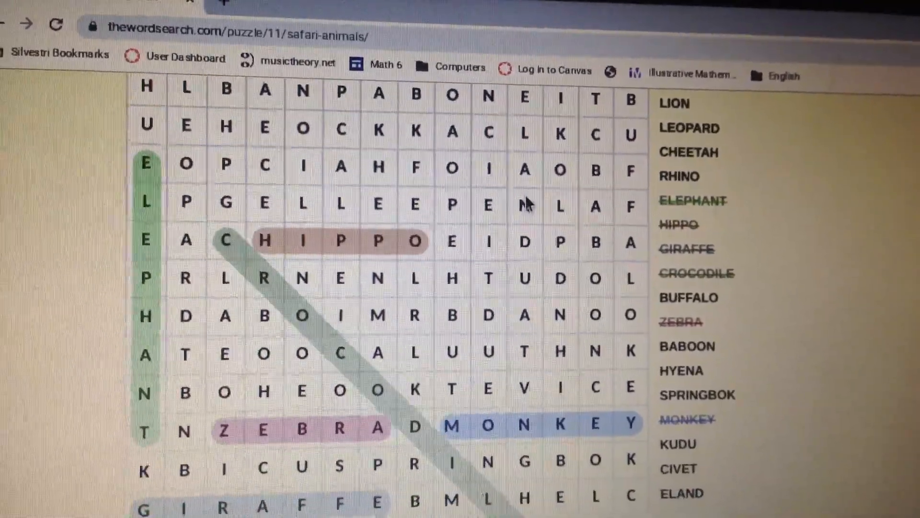
# Scroll through the grid and mark CIVET (backwards) and SPRINGBOK as found
pyautogui.scroll(-3)
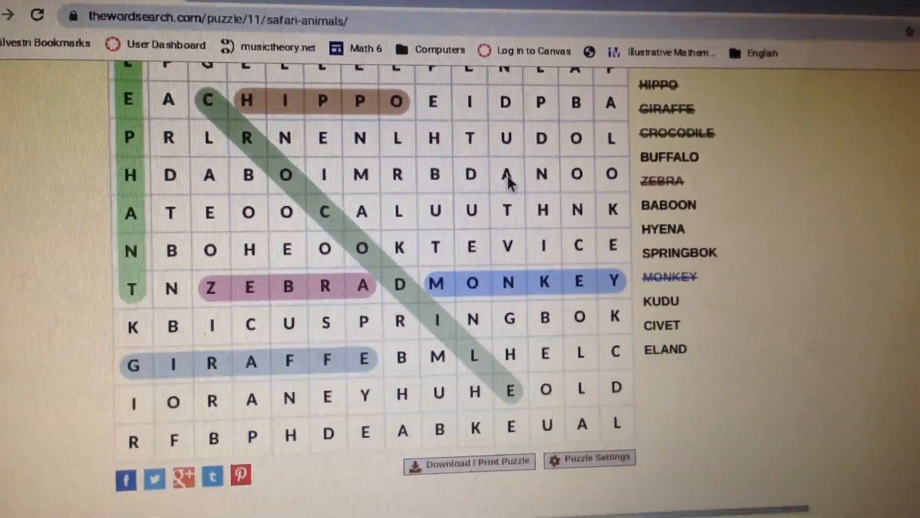
pyautogui.scroll(-3)
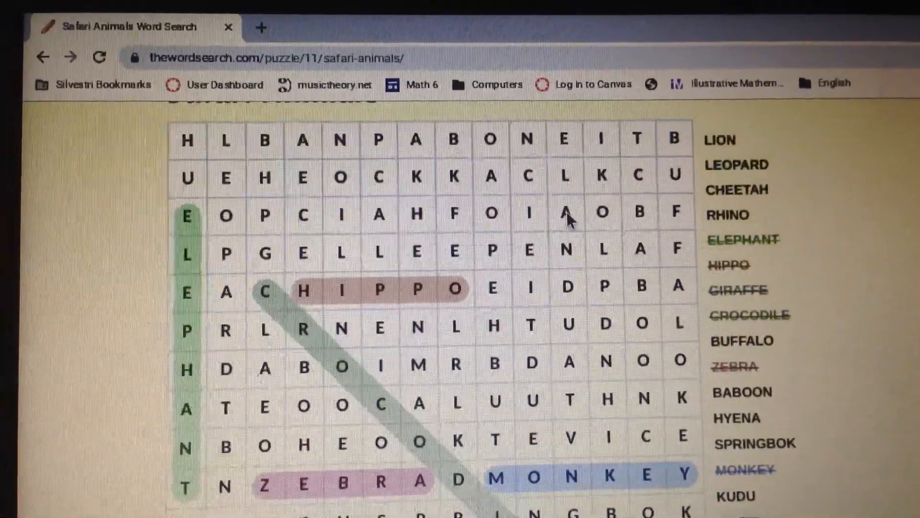
pyautogui.scroll(-3)
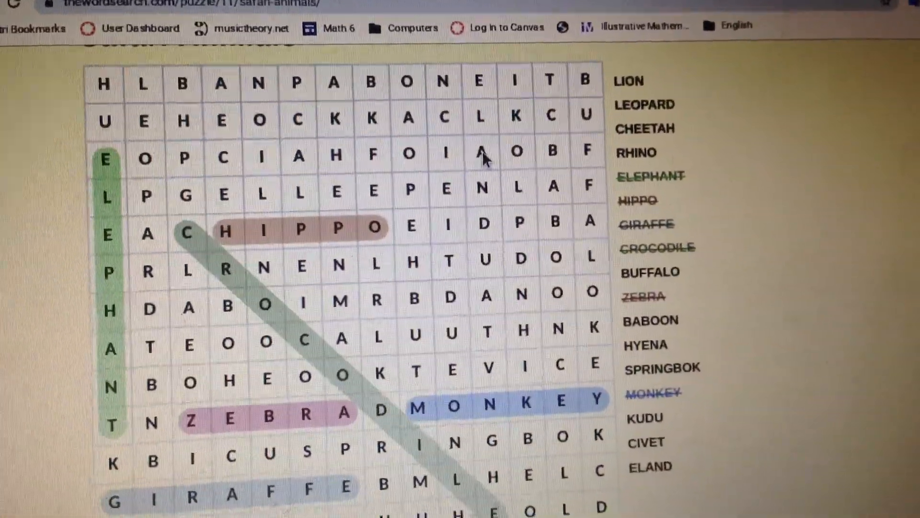
pyautogui.scroll(-3)
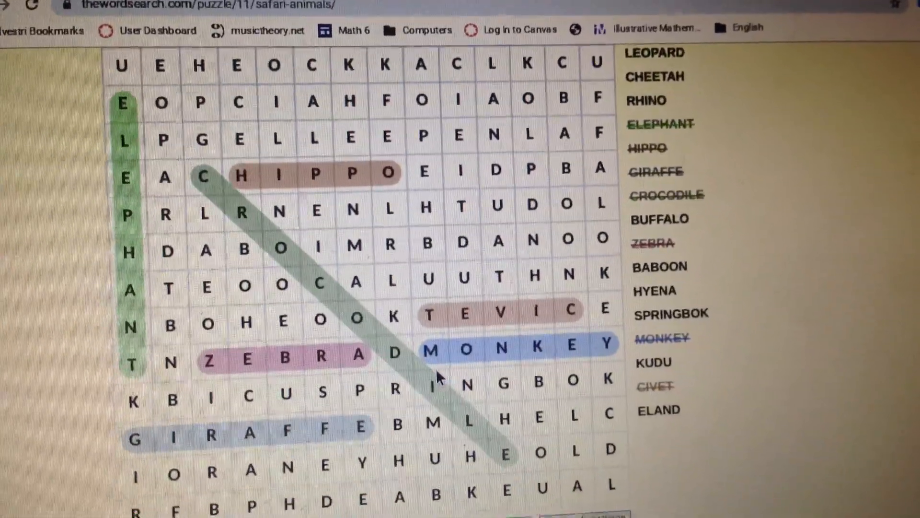
pyautogui.scroll(-3)
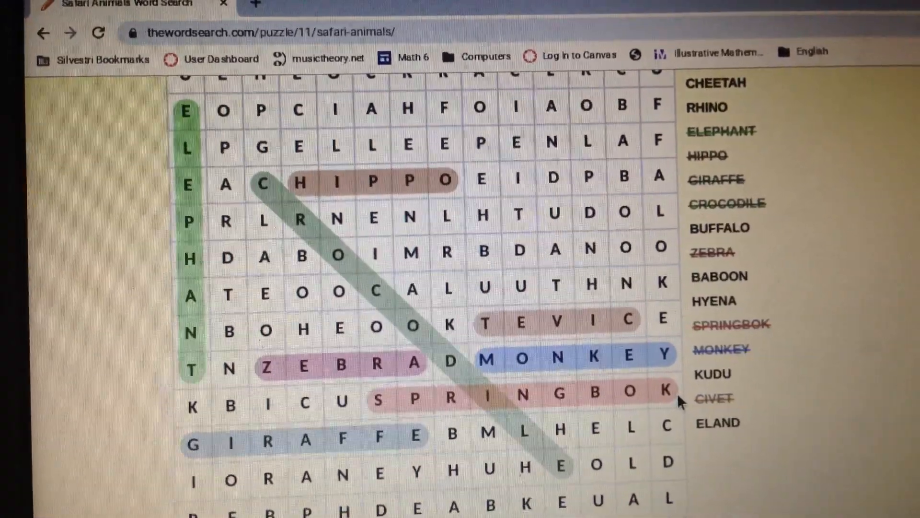
# Scroll through the grid and mark the vertical LION and the BUFFALO column as found
pyautogui.scroll(-3)
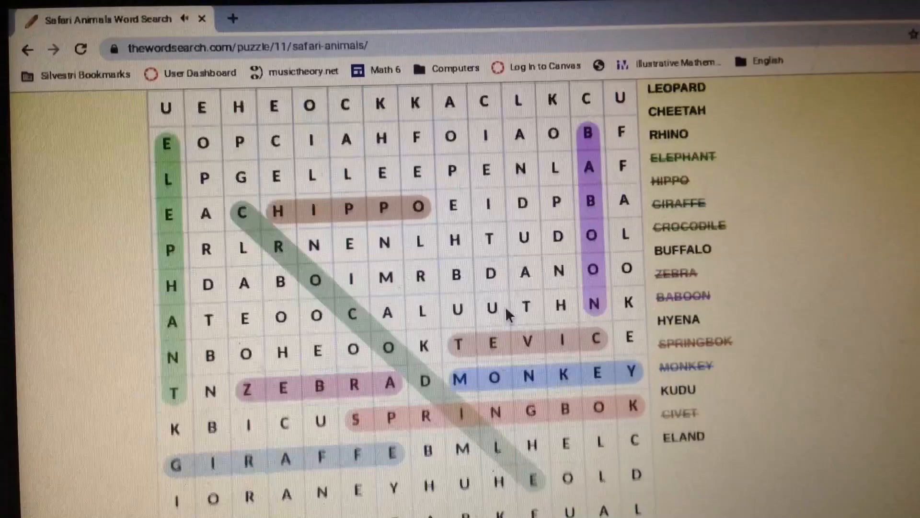
pyautogui.scroll(-3)
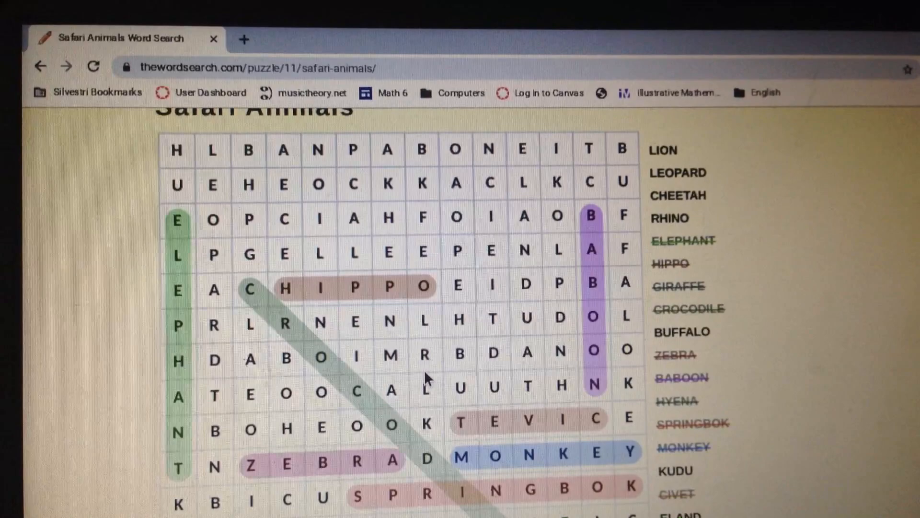
pyautogui.scroll(-3)
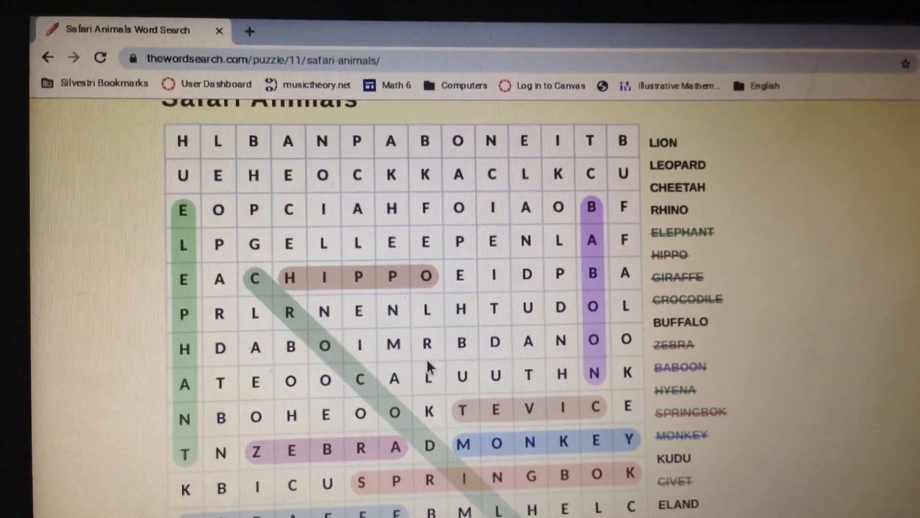
pyautogui.scroll(-3)
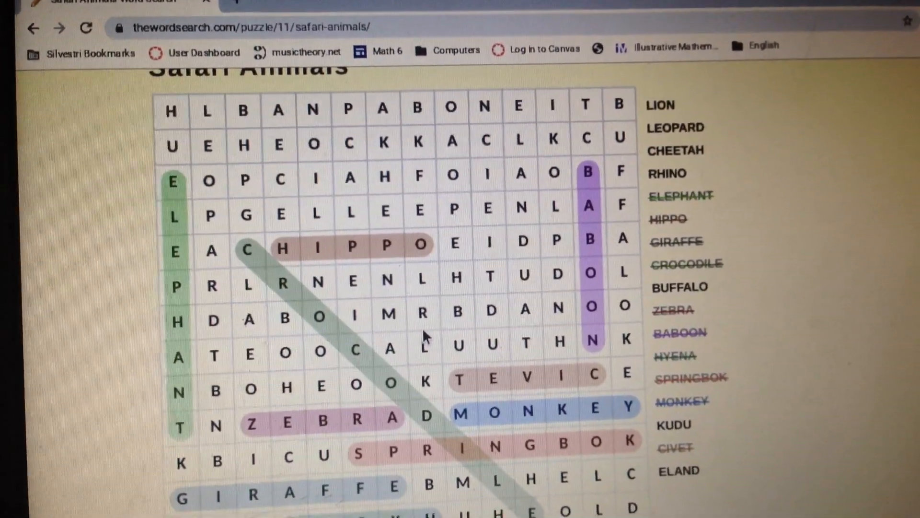
pyautogui.scroll(-3)
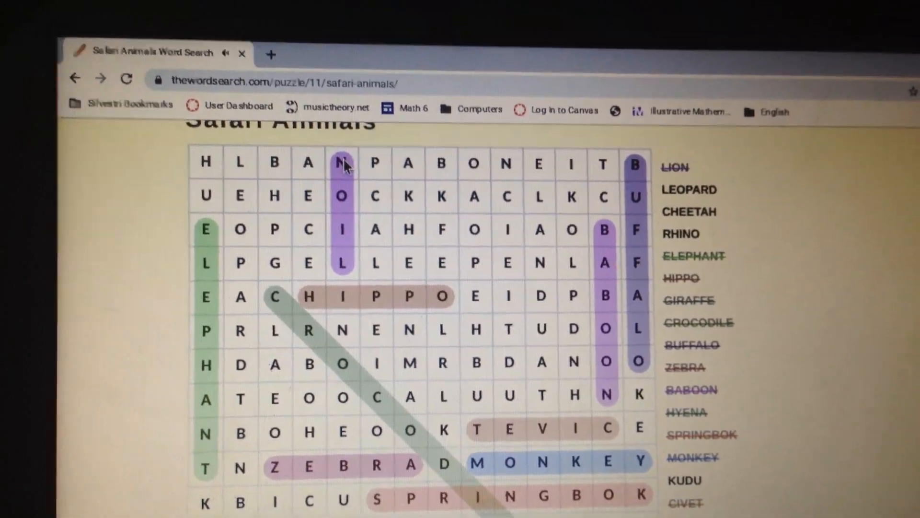
# Scroll the grid and highlight CHEETAH diagonally and LEOPARD vertically
pyautogui.scroll(-3)
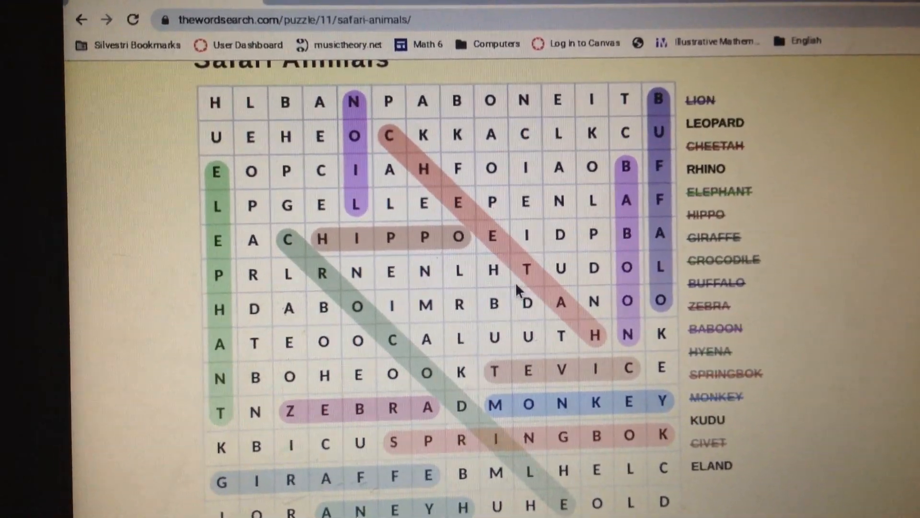
pyautogui.scroll(-3)
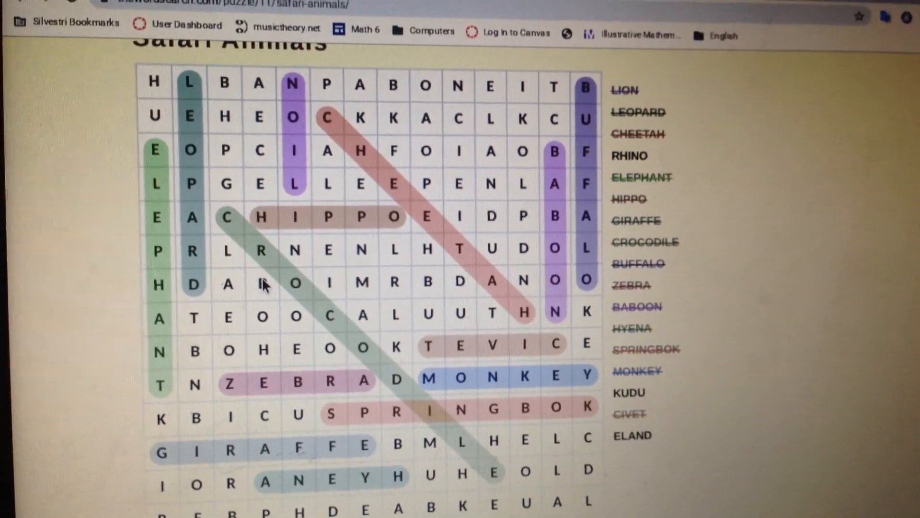
pyautogui.scroll(-3)
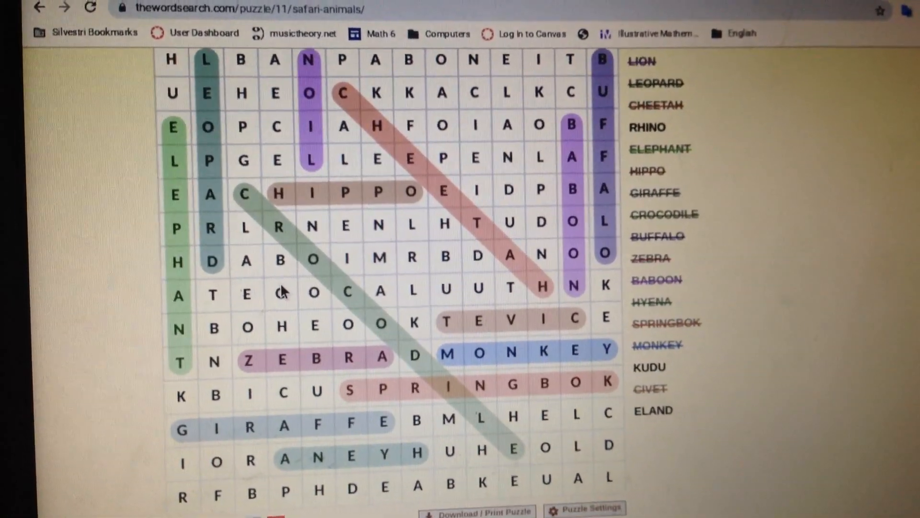
pyautogui.scroll(-3)
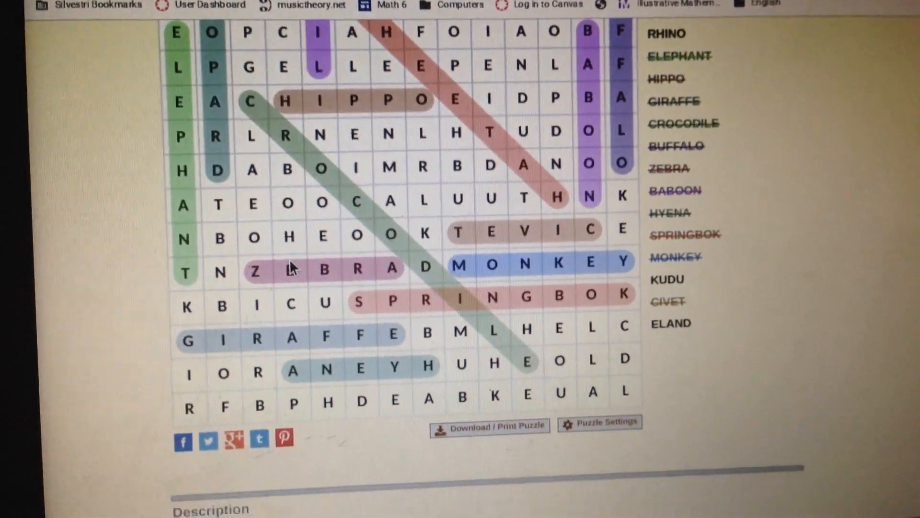
pyautogui.scroll(-3)
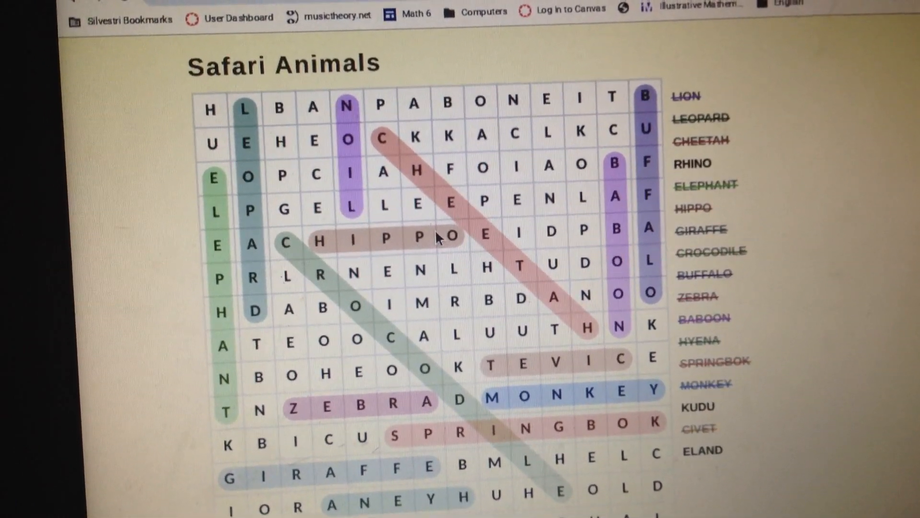
pyautogui.scroll(-3)
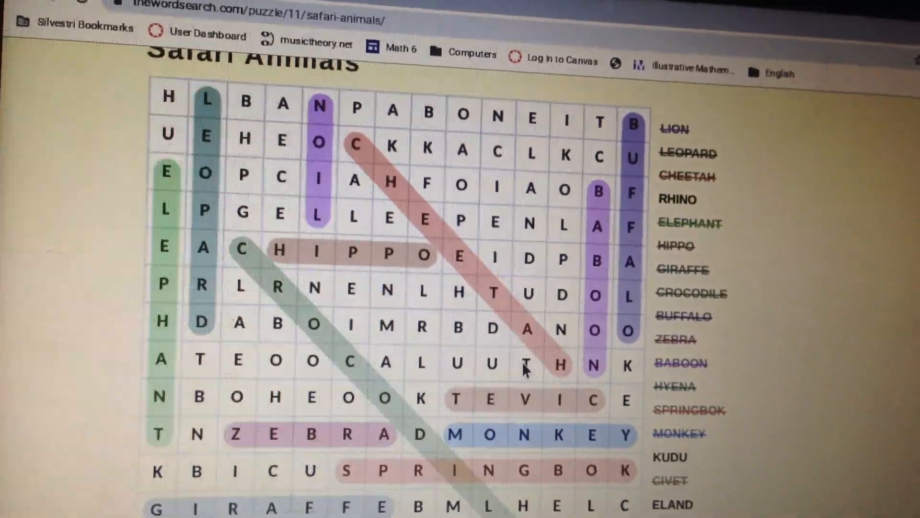
pyautogui.scroll(-3)
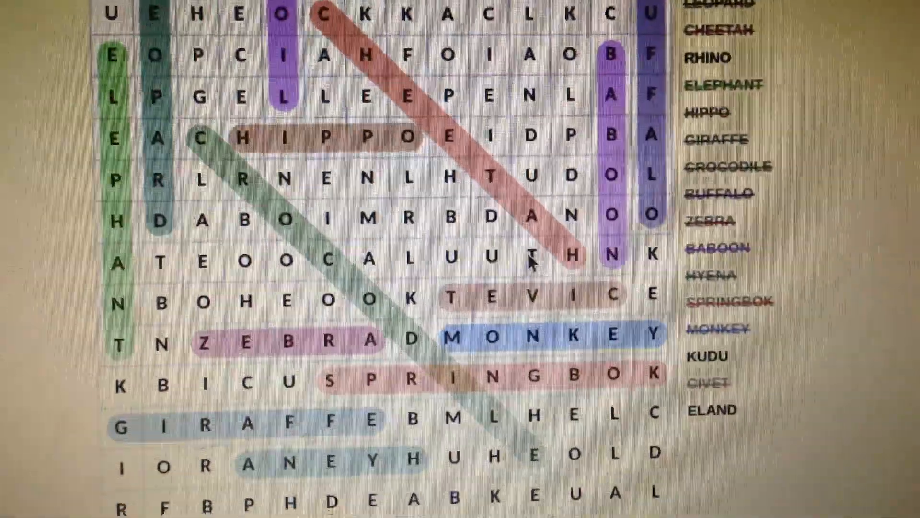
pyautogui.scroll(-3)
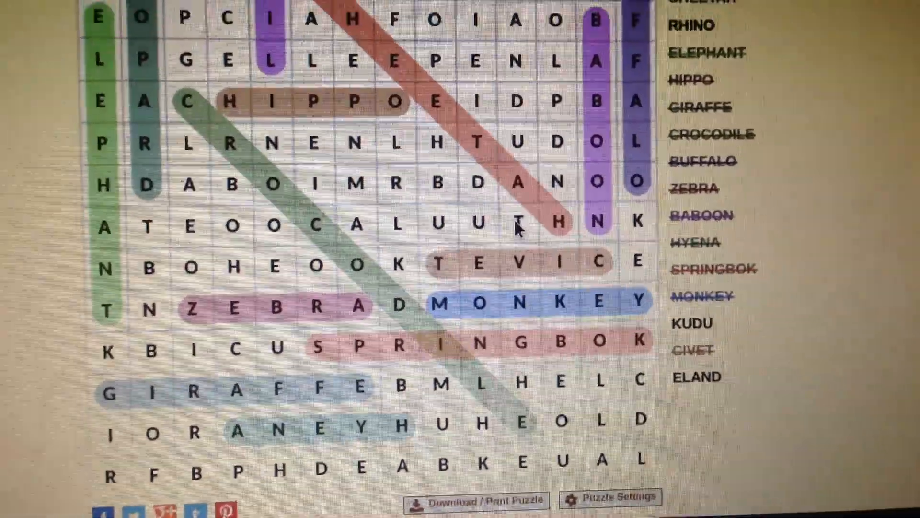
pyautogui.scroll(-3)
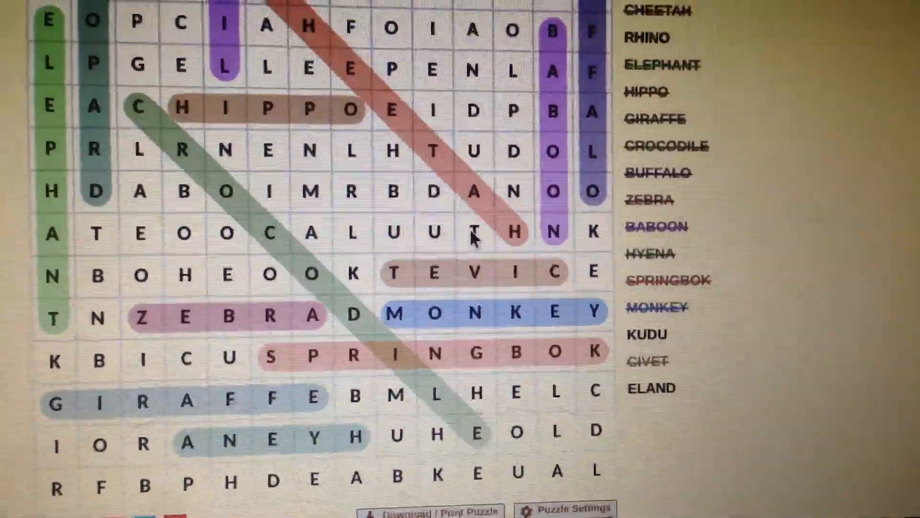
pyautogui.scroll(3)
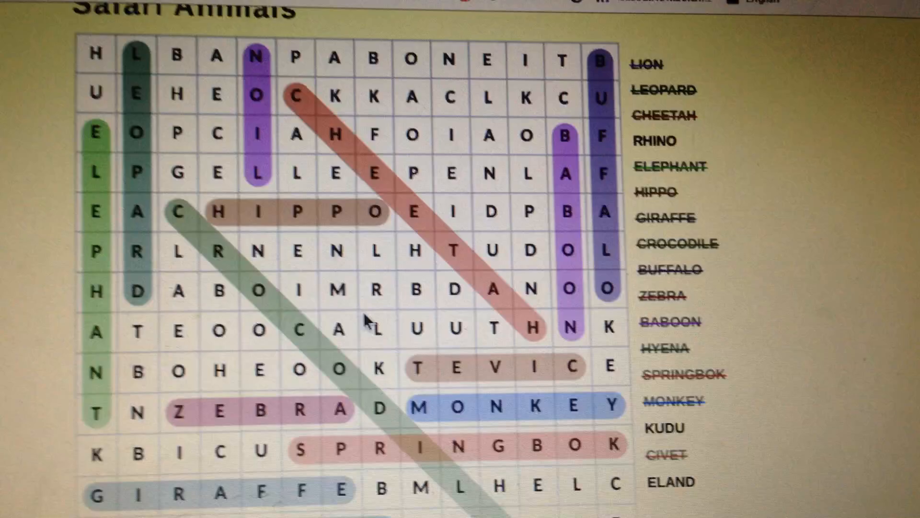
pyautogui.scroll(-3)
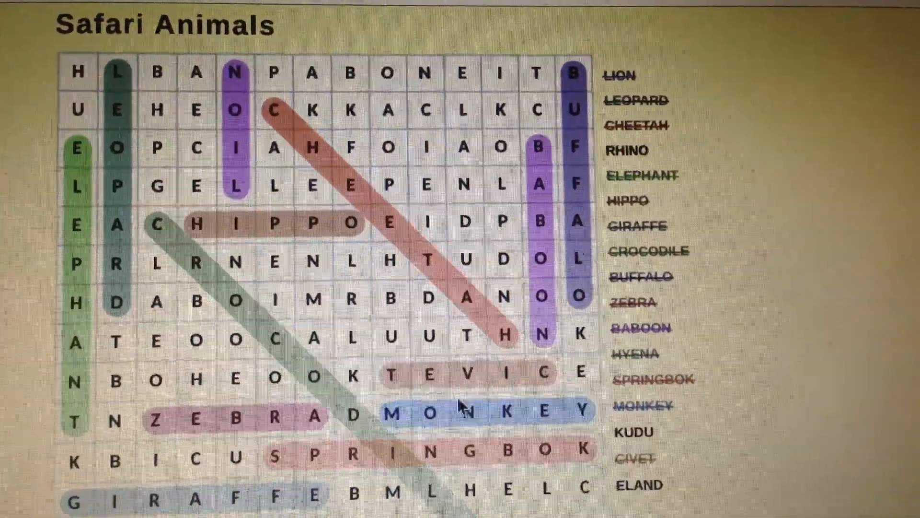
pyautogui.scroll(-3)
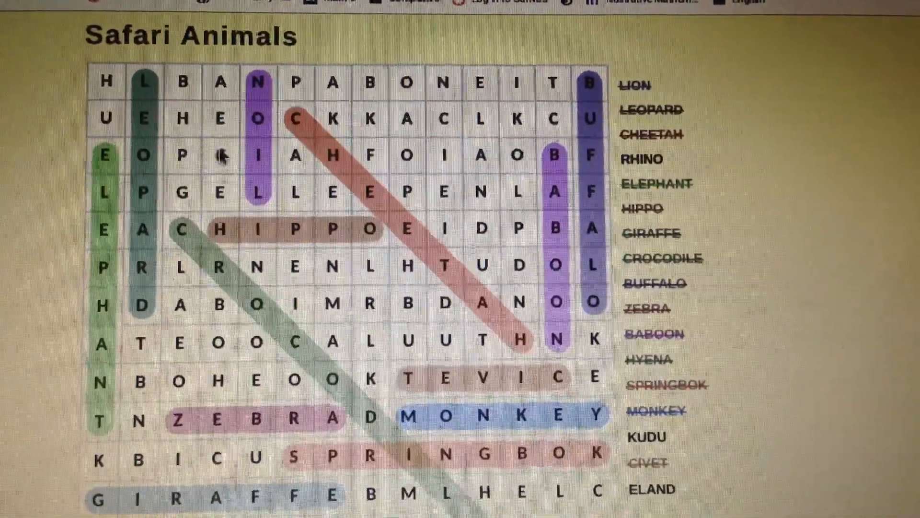
pyautogui.scroll(-3)
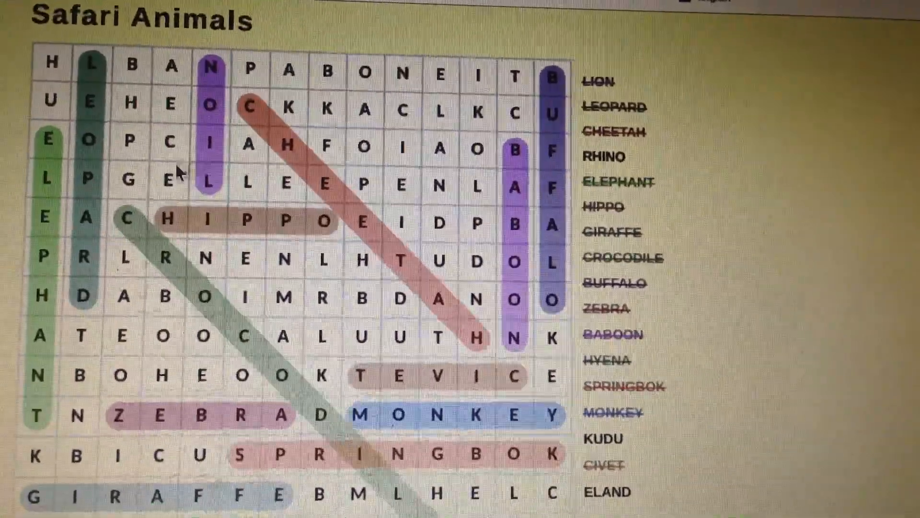
pyautogui.scroll(-3)
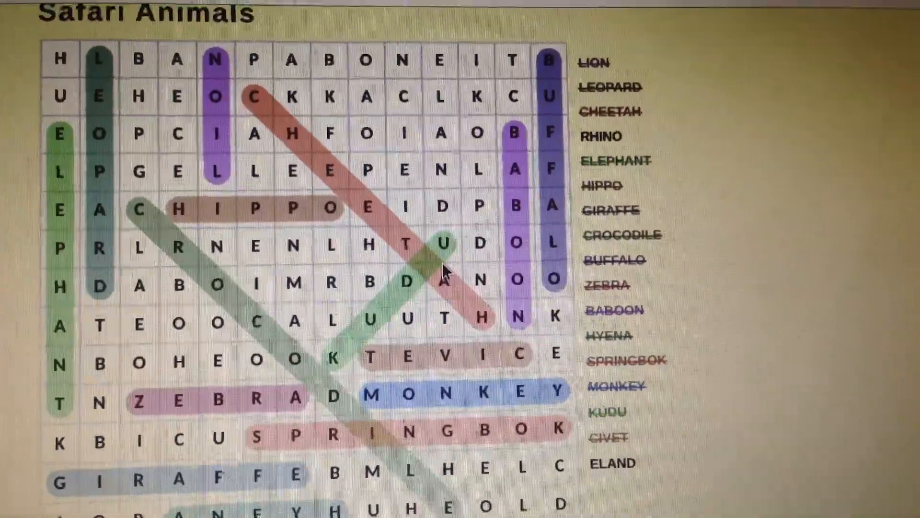
# Scroll to the grid's bottom rows and select KUDU diagonally, leaving RHINO and ELAND
pyautogui.scroll(-3)
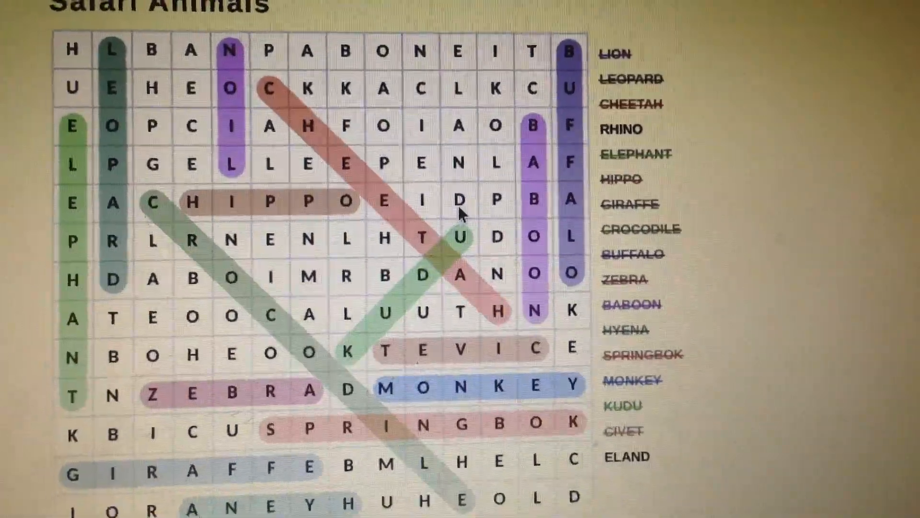
pyautogui.scroll(-3)
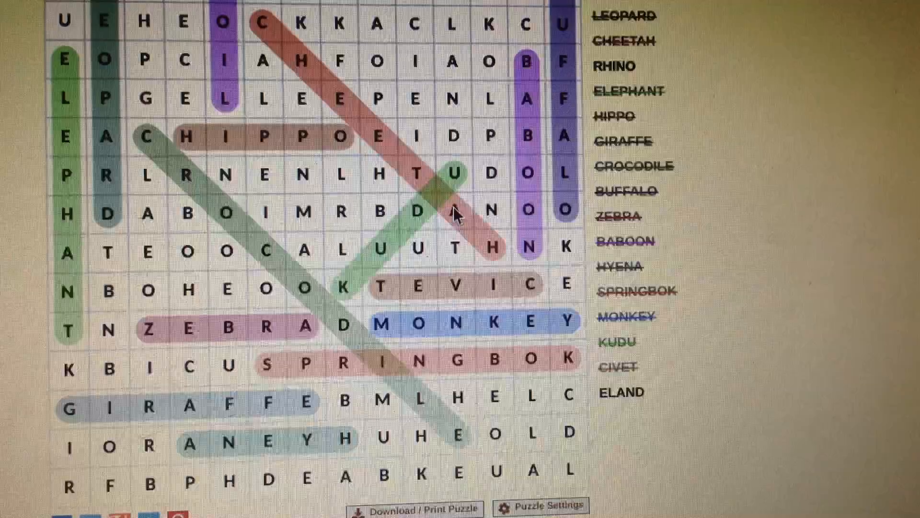
pyautogui.scroll(-3)
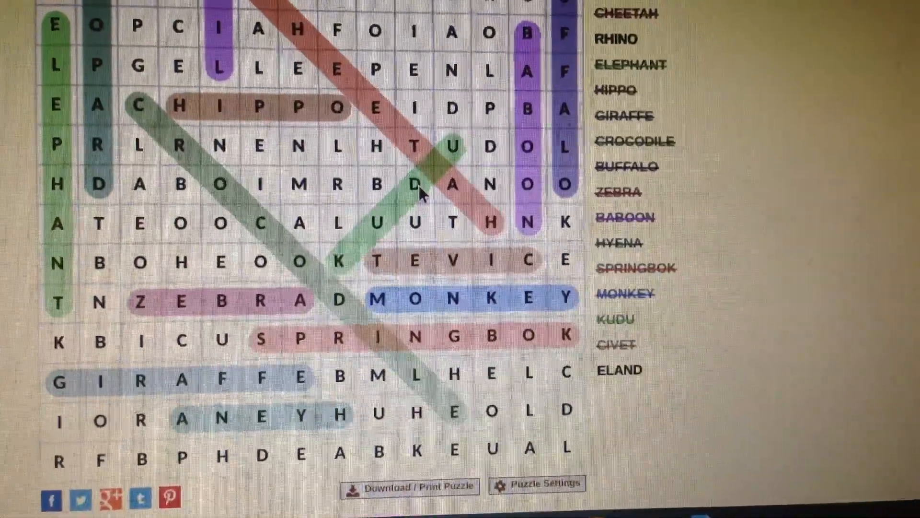